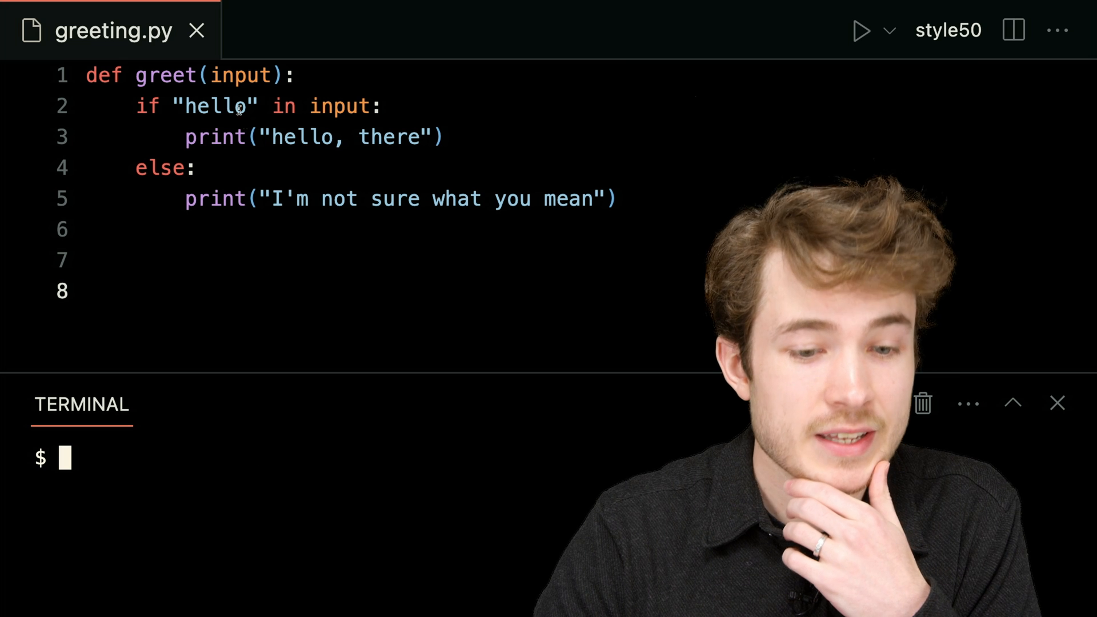
# Add the call greet("hello, computer") on the empty line below the function.
pyautogui.doubleClick(240, 75)
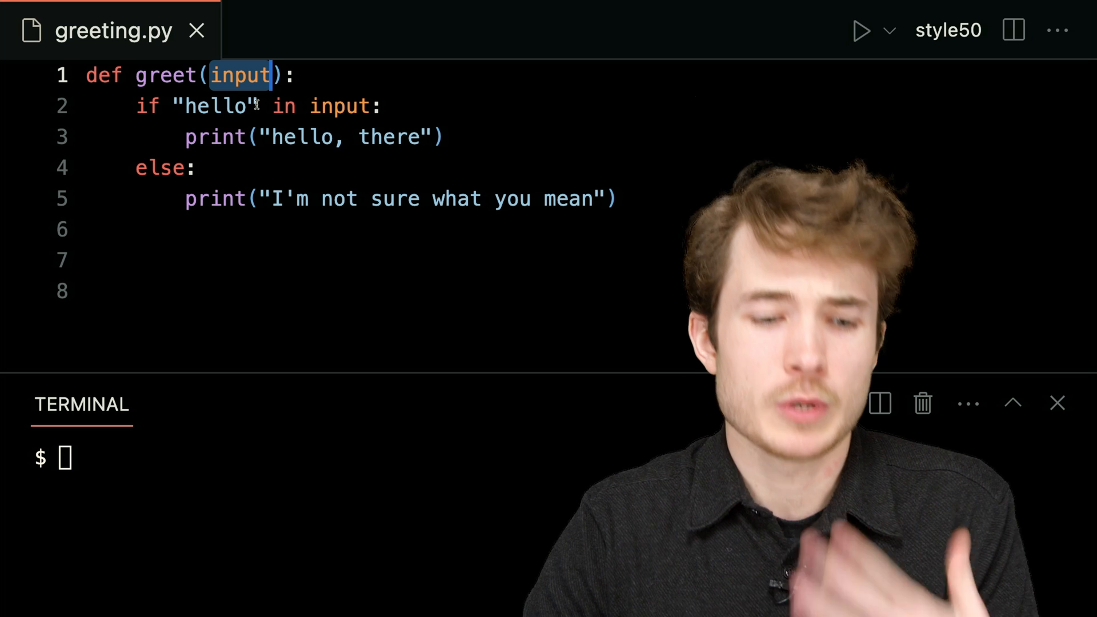
pyautogui.doubleClick(216, 105)
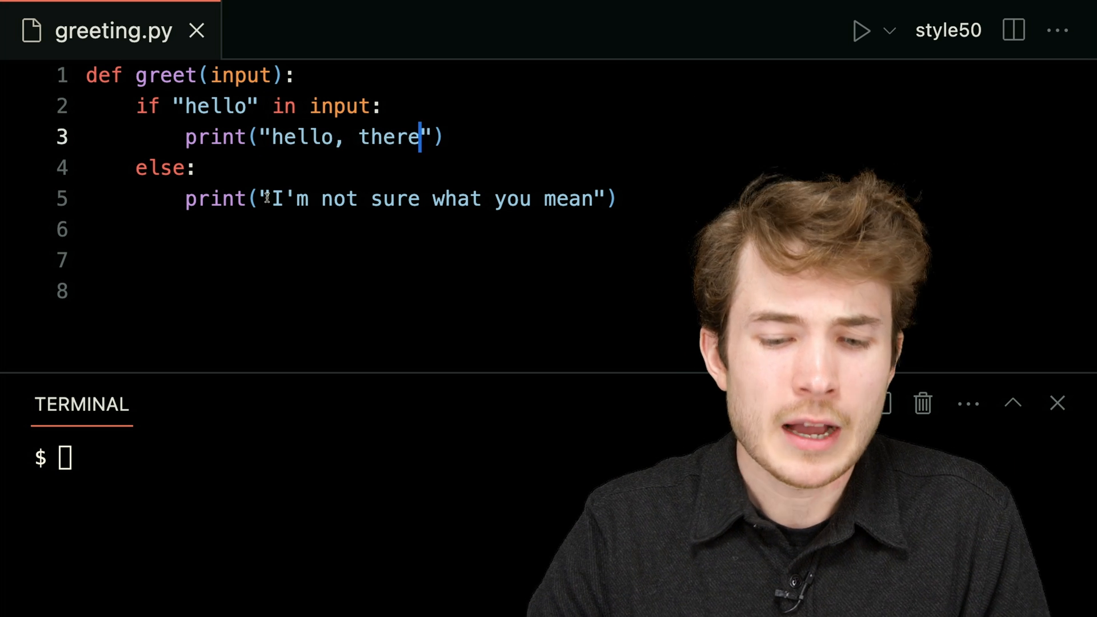
pyautogui.click(189, 199)
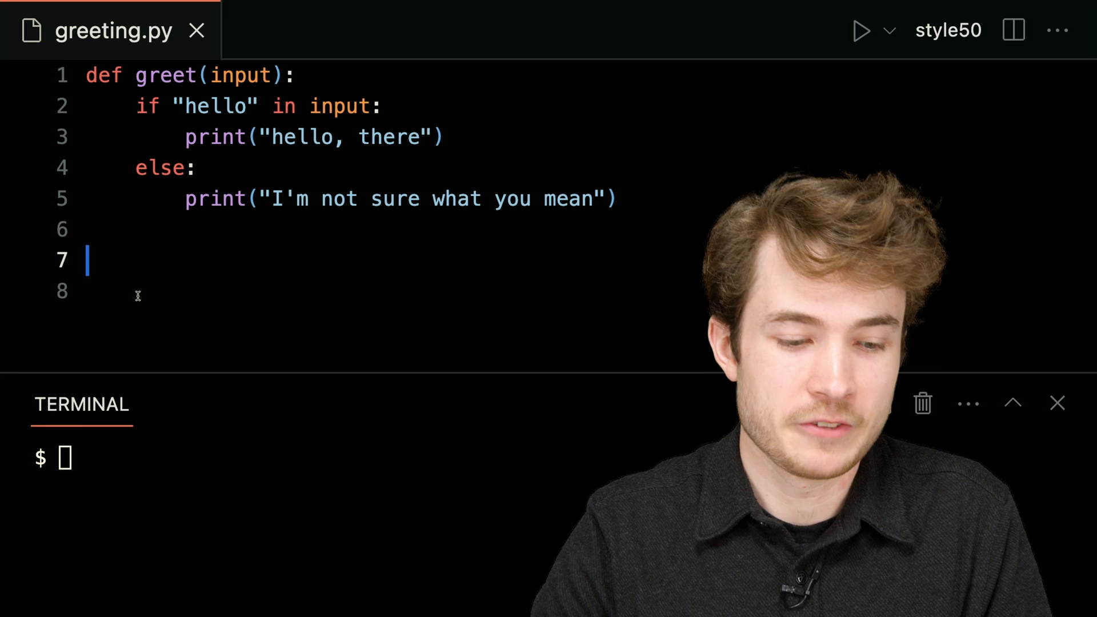
pyautogui.press('Down')
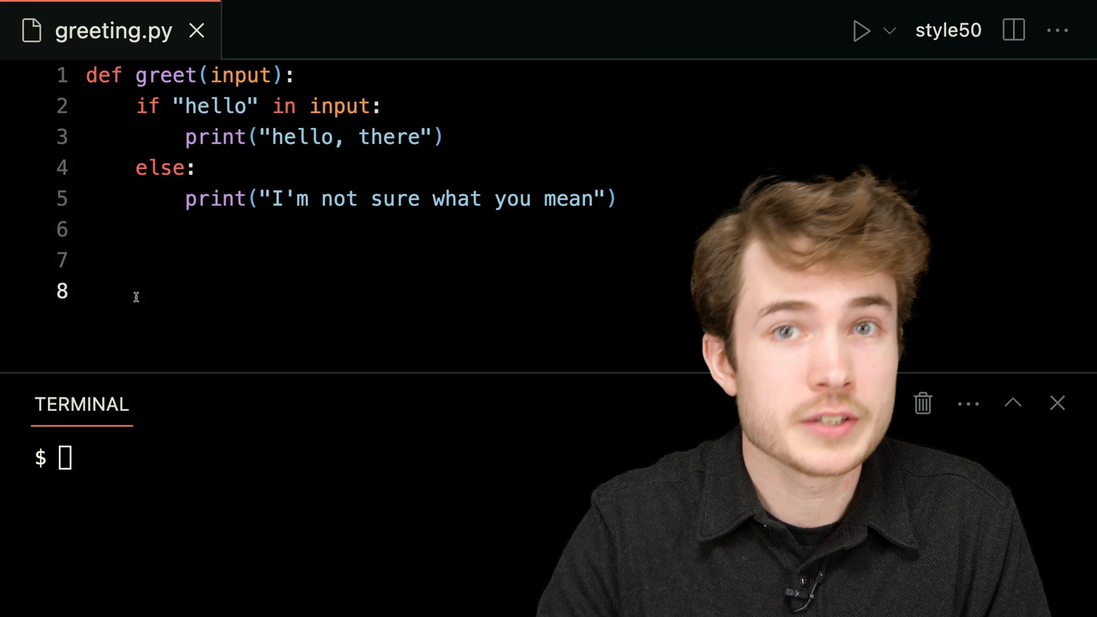
pyautogui.write('gre')
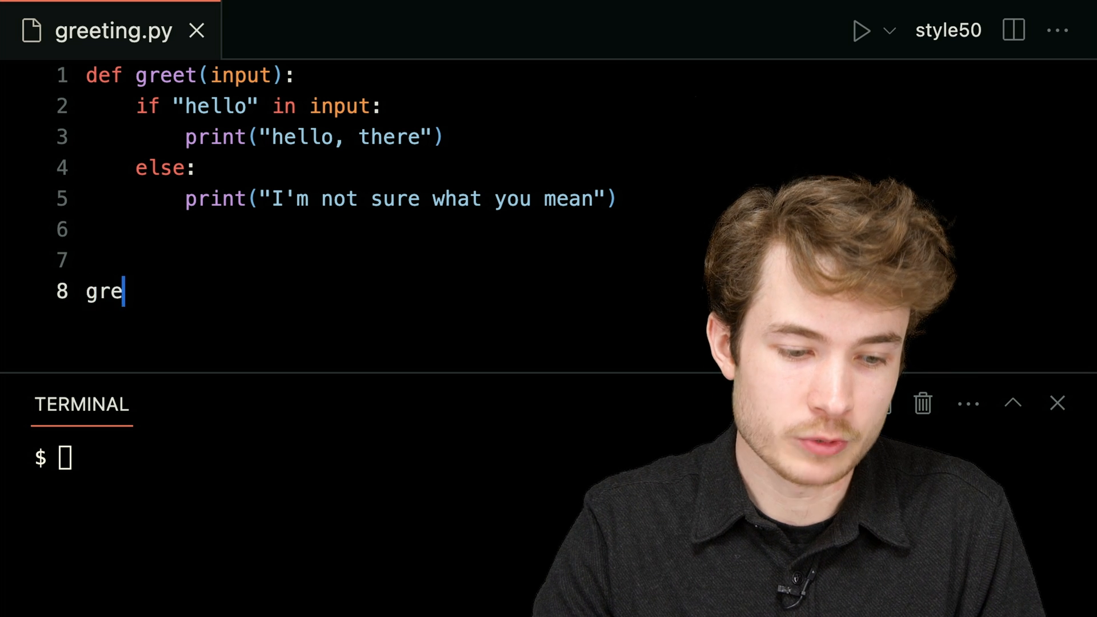
pyautogui.write('et("")')
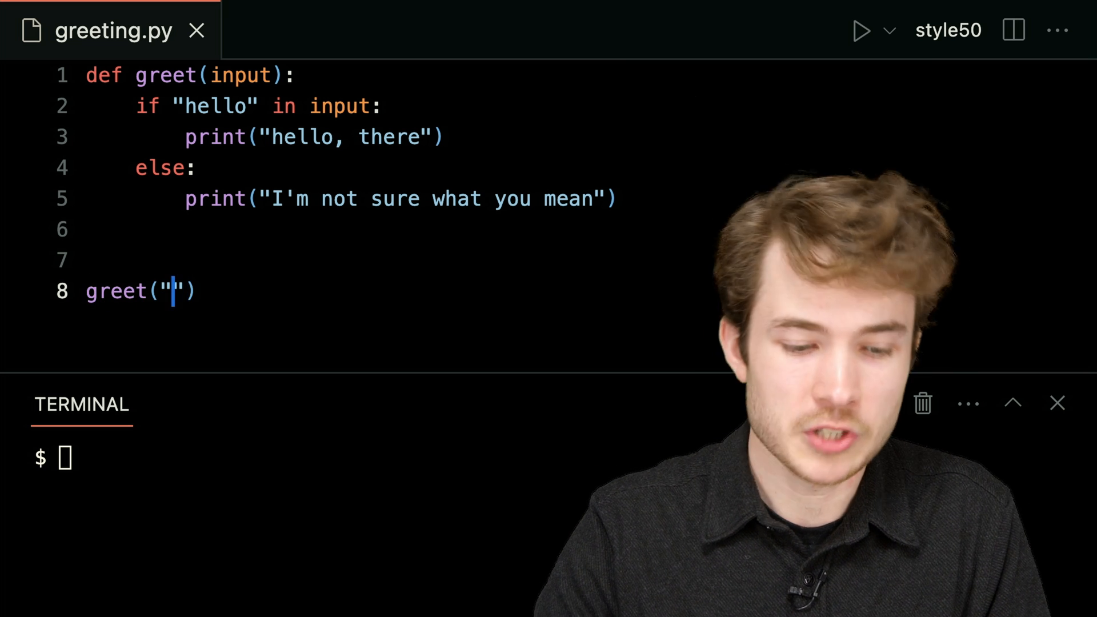
pyautogui.write('hello, compu')
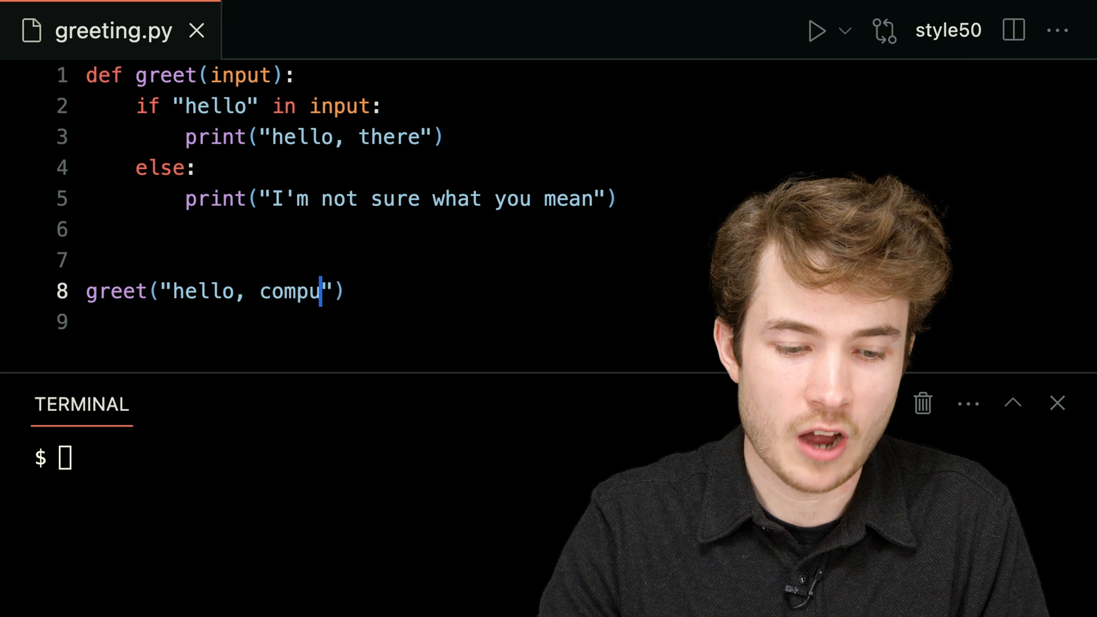
pyautogui.write('ter')
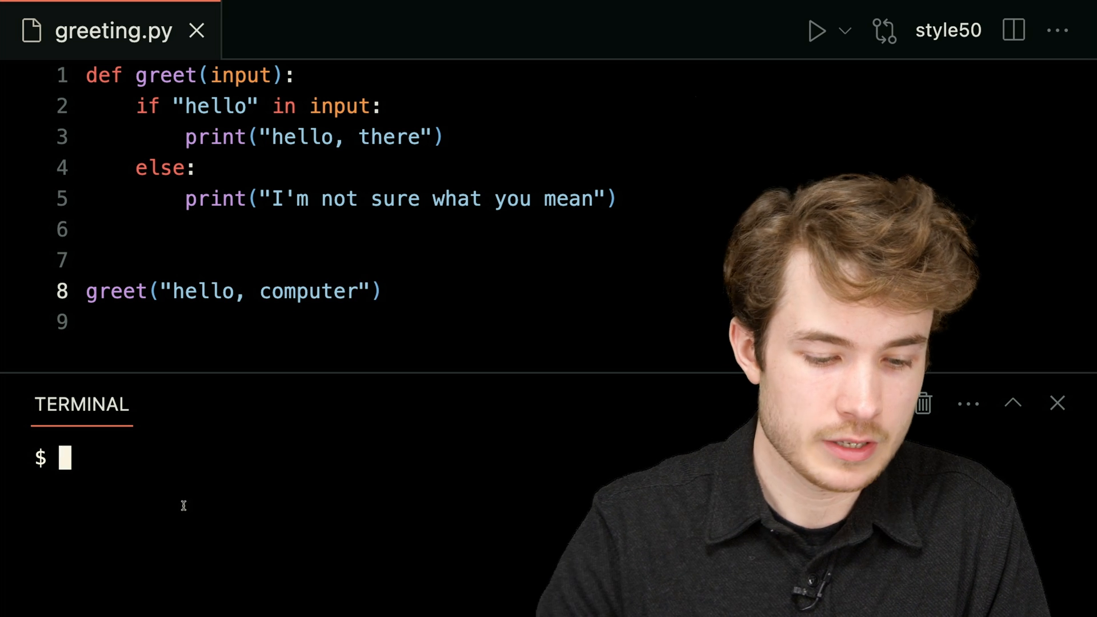
# Run python greeting.py in the terminal so it prints hello, there.
pyautogui.write('python greetin')
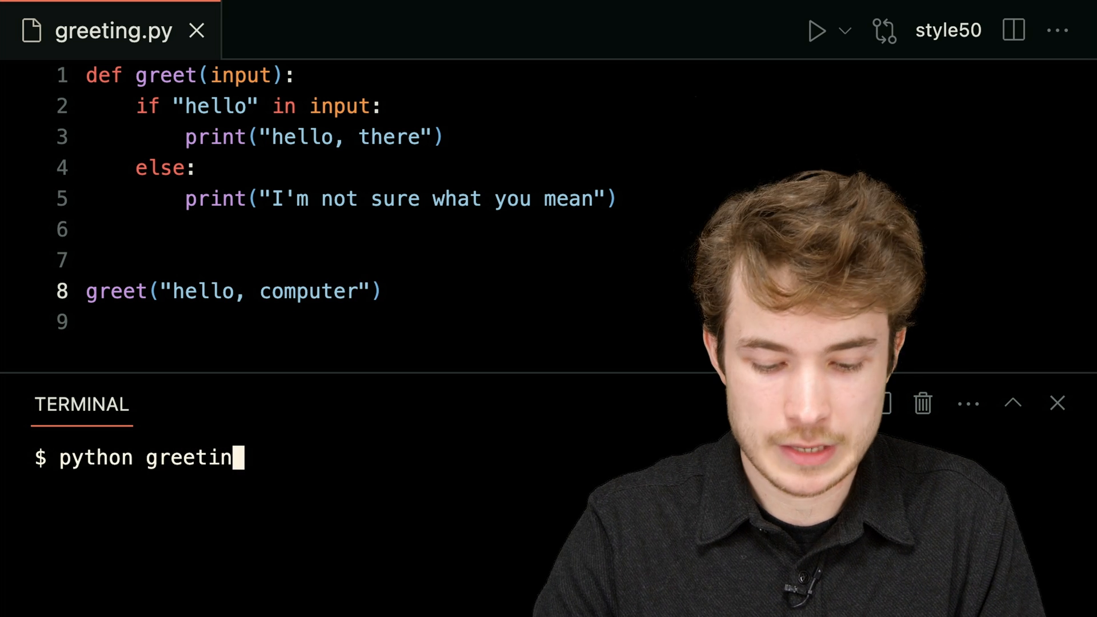
pyautogui.press('Return')
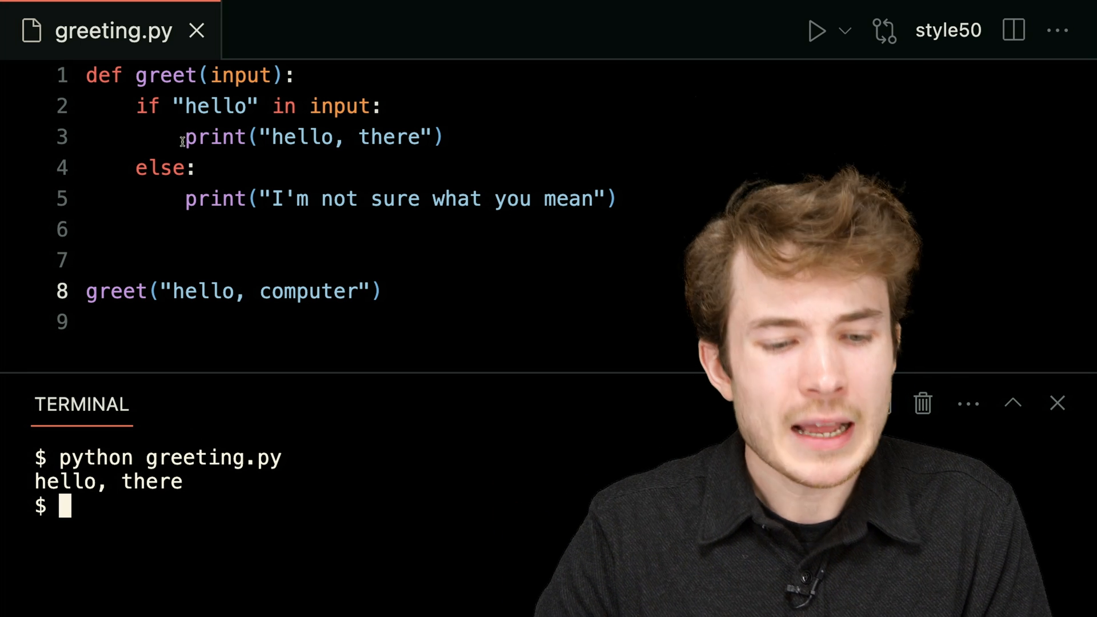
# Replace both print calls in greet with return statements for the same strings.
pyautogui.doubleClick(166, 76)
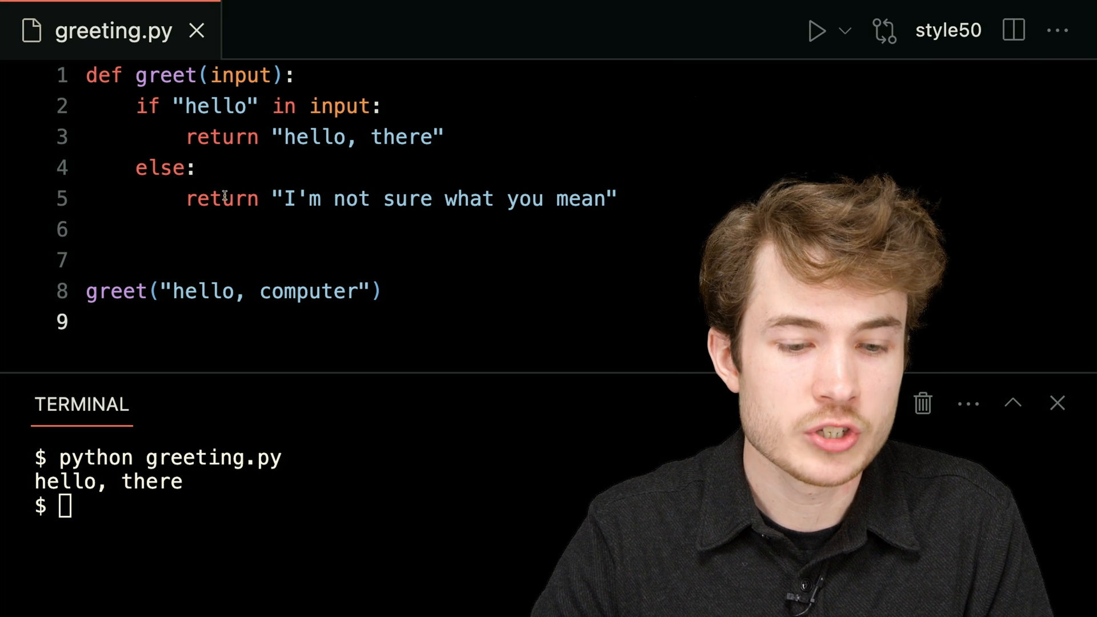
pyautogui.doubleClick(165, 75)
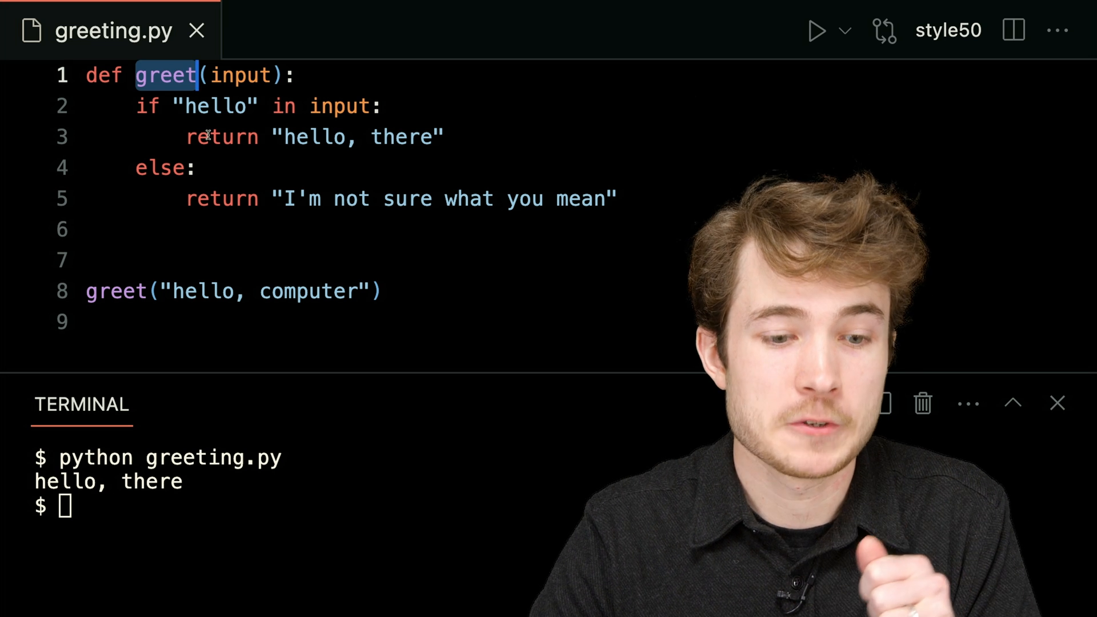
pyautogui.doubleClick(221, 136)
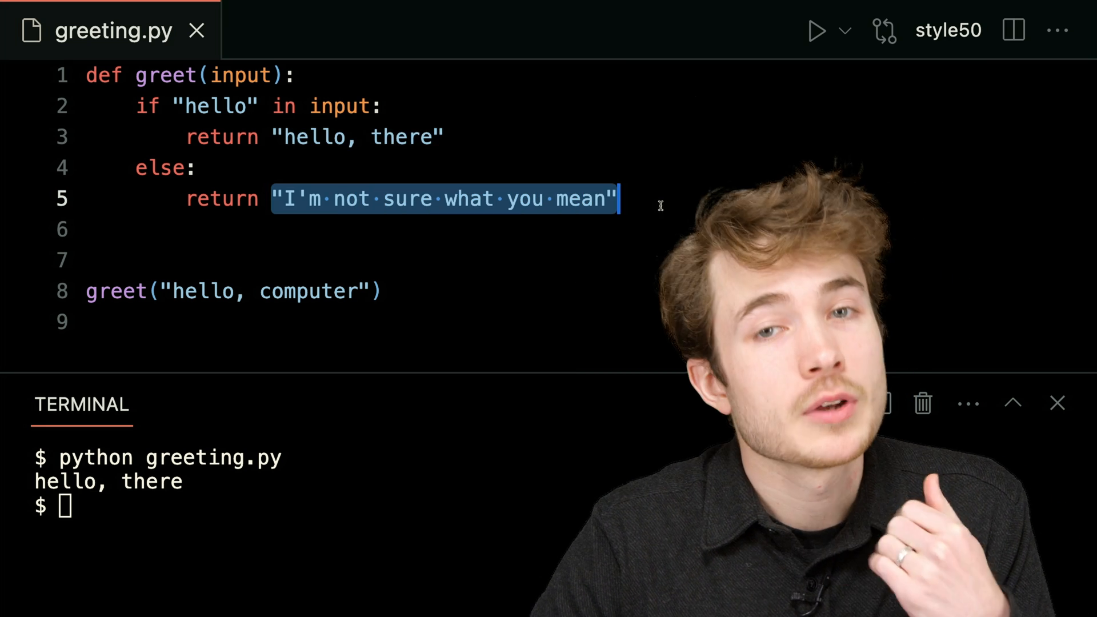
pyautogui.moveTo(338, 461)
pyautogui.write('python')
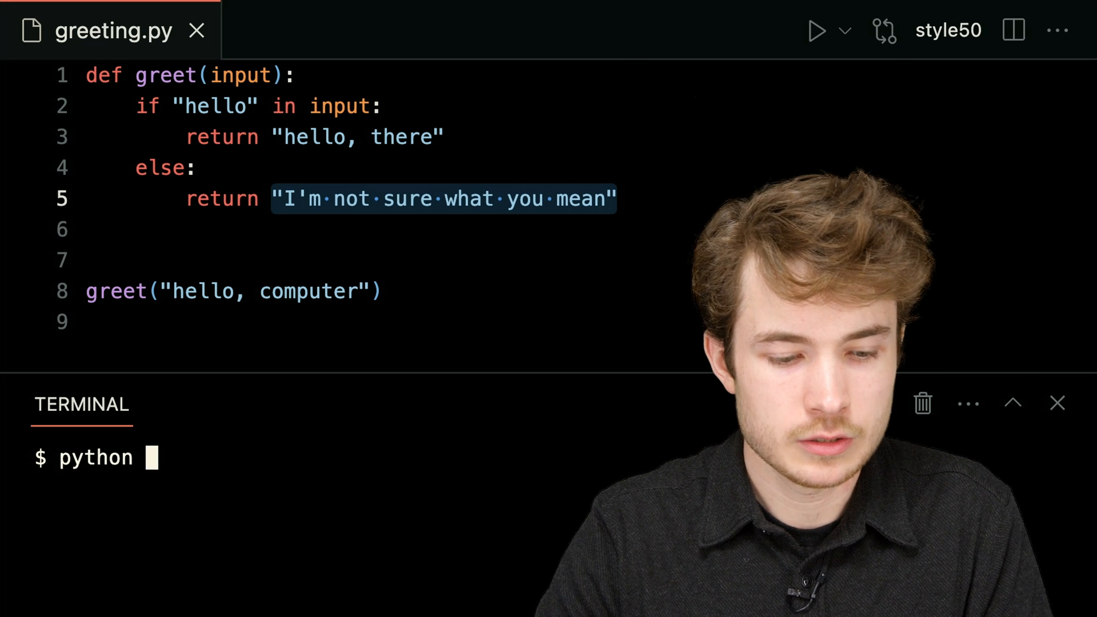
# Run python greeting.py again and position the cursor before the greet call for a variable.
pyautogui.write('greeting.py')
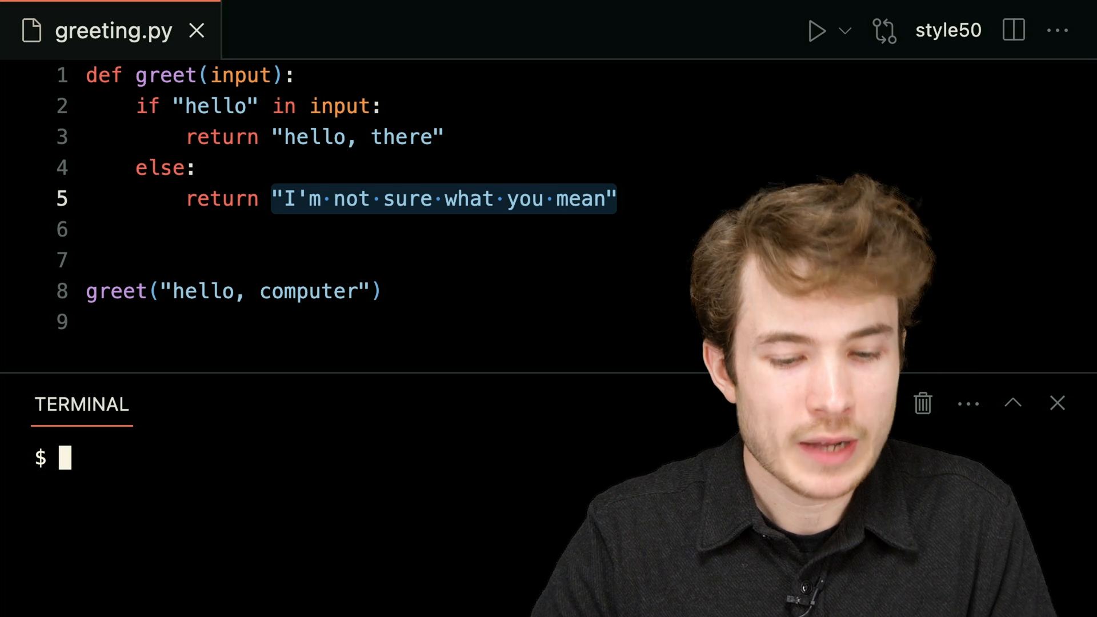
pyautogui.click(86, 291)
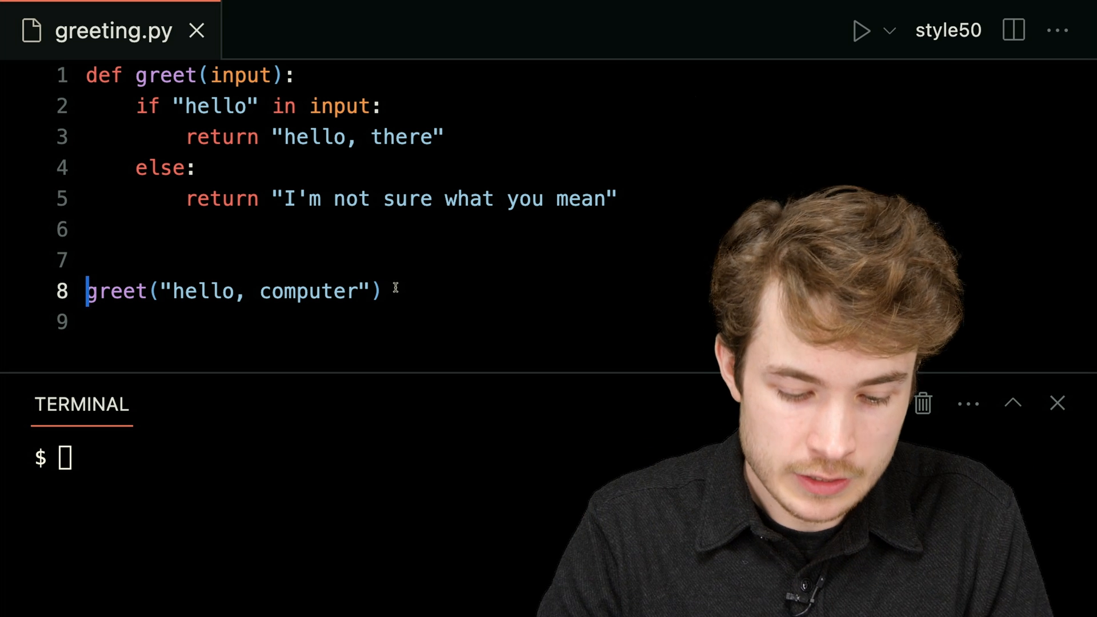
# Store greet's result in greeting and add print(greeting) on the line below.
pyautogui.write('greeting')
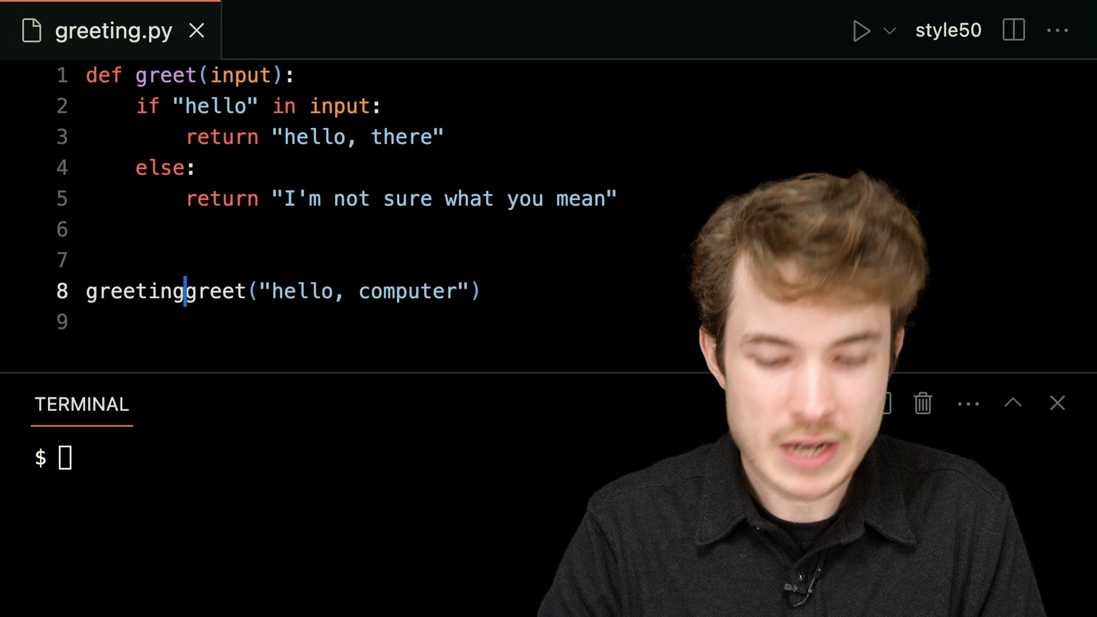
pyautogui.write('=')
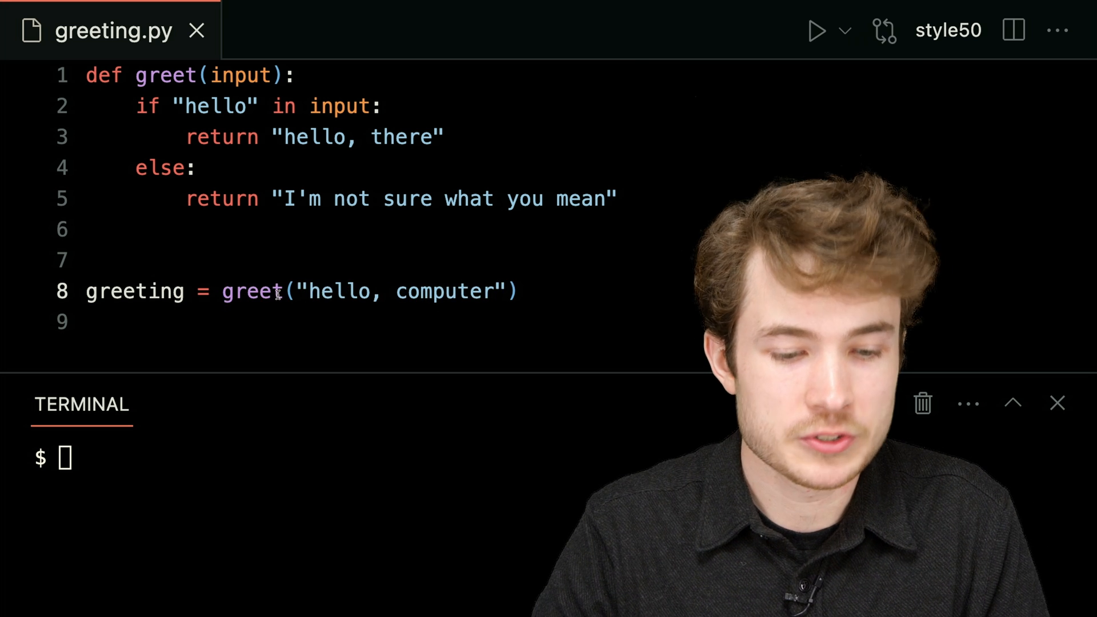
pyautogui.moveTo(223, 291); pyautogui.dragTo(518, 292)
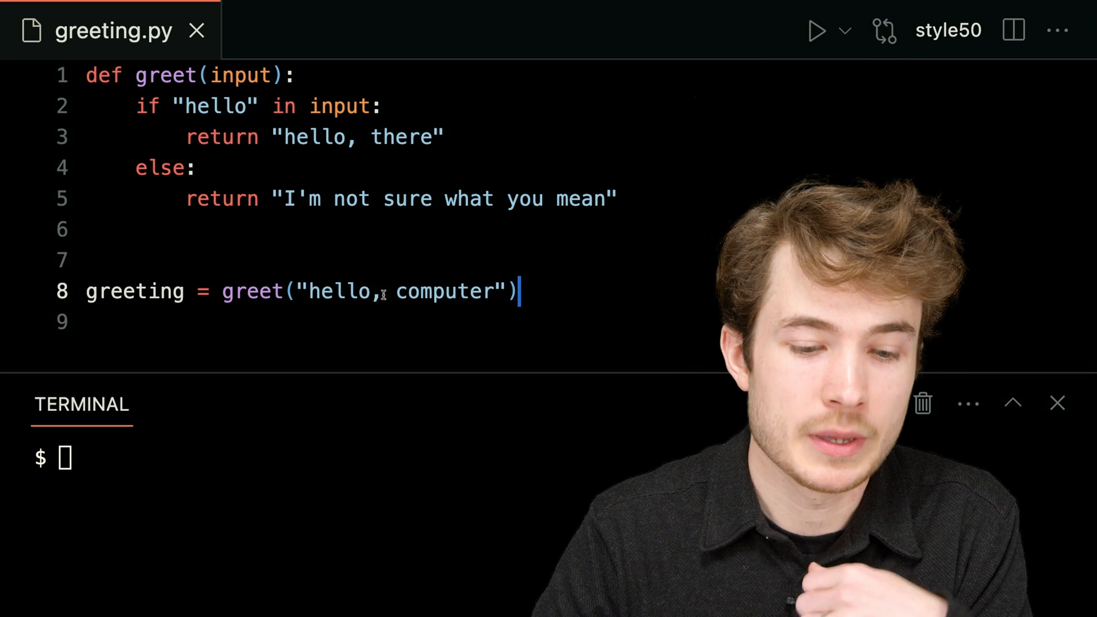
pyautogui.doubleClick(252, 291)
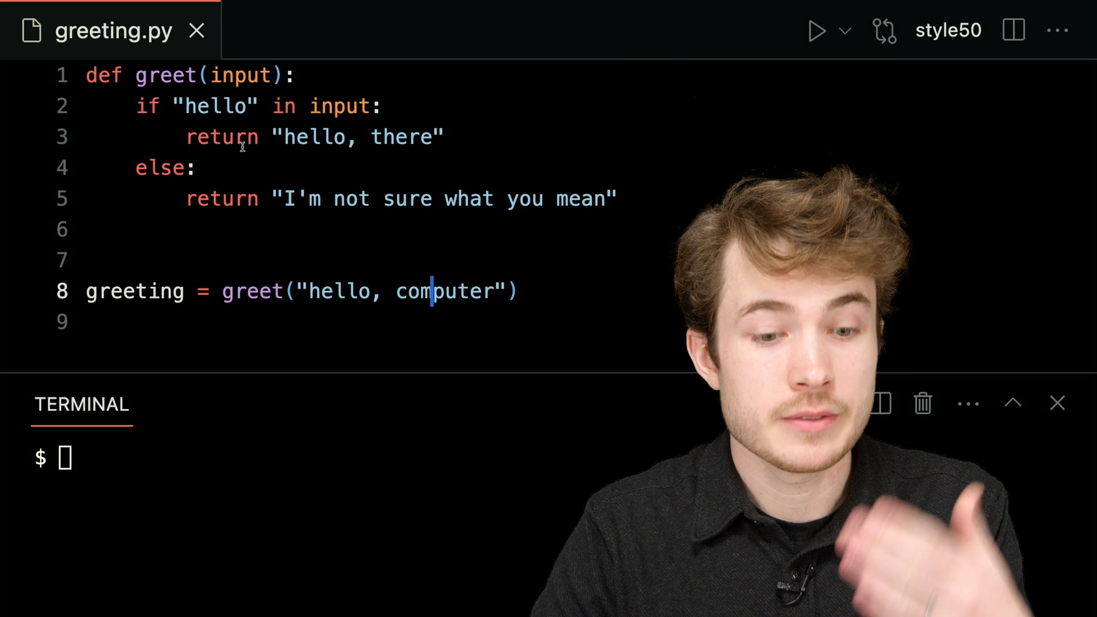
pyautogui.doubleClick(356, 136)
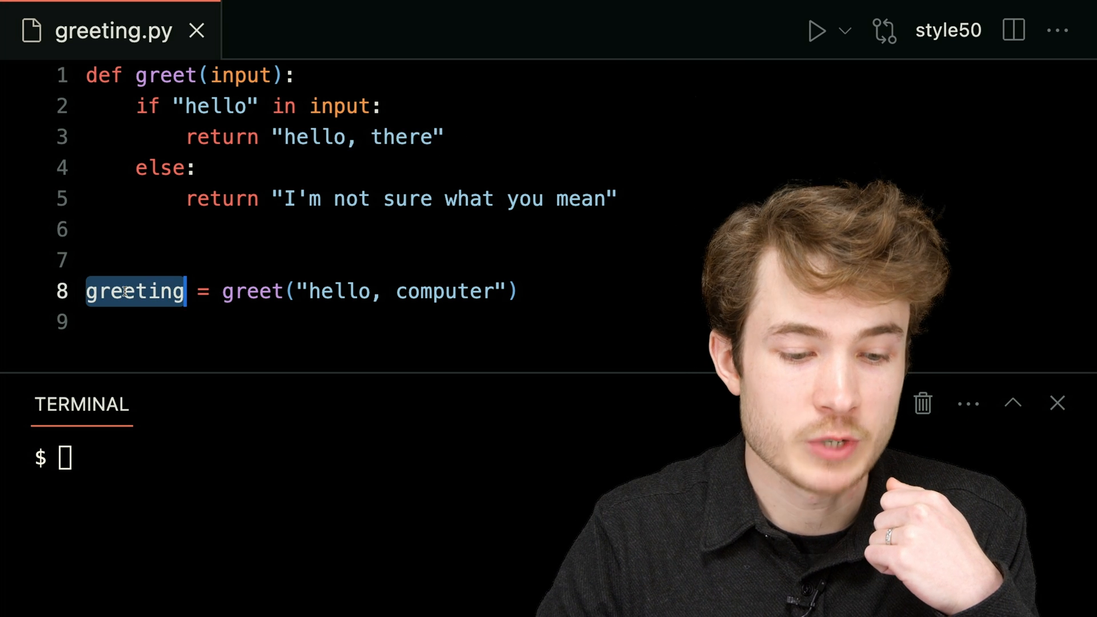
pyautogui.click(199, 292)
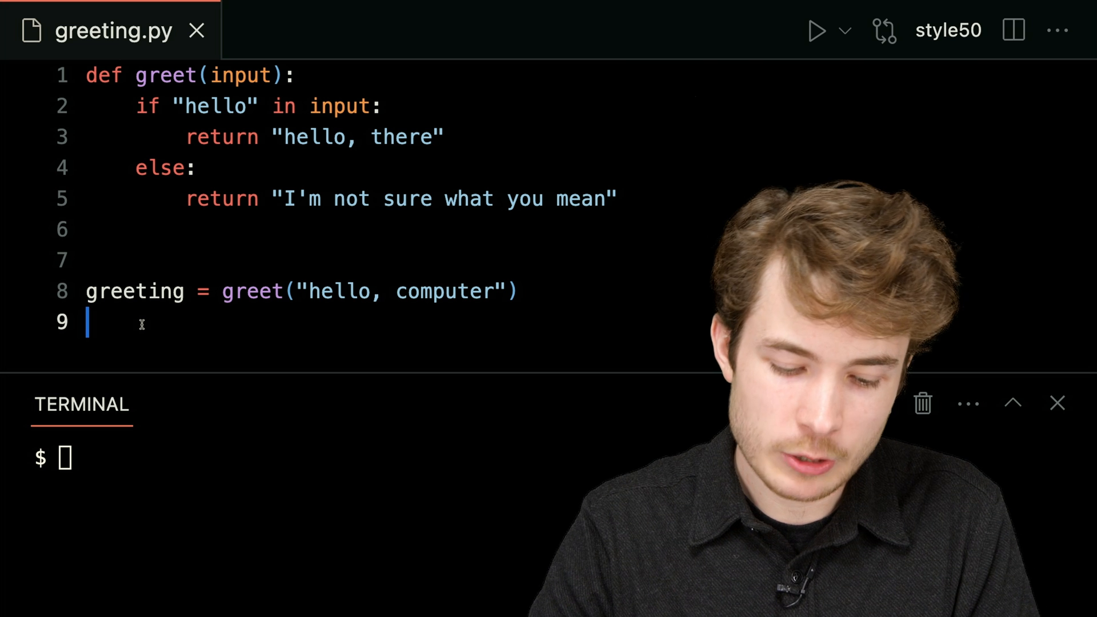
pyautogui.write('print(greeting')
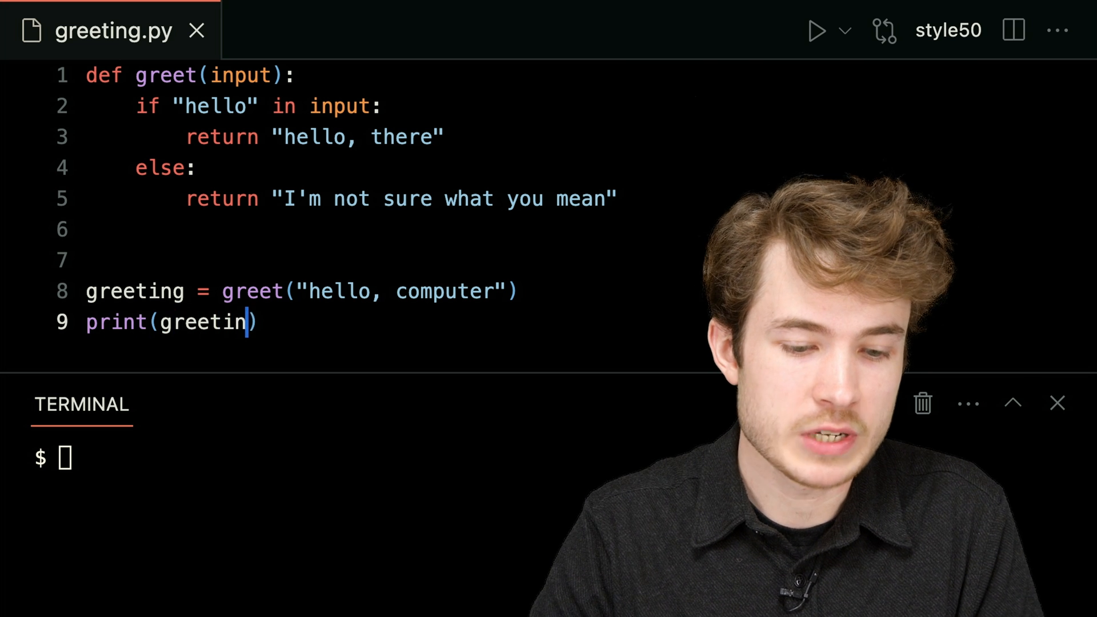
pyautogui.write('g')
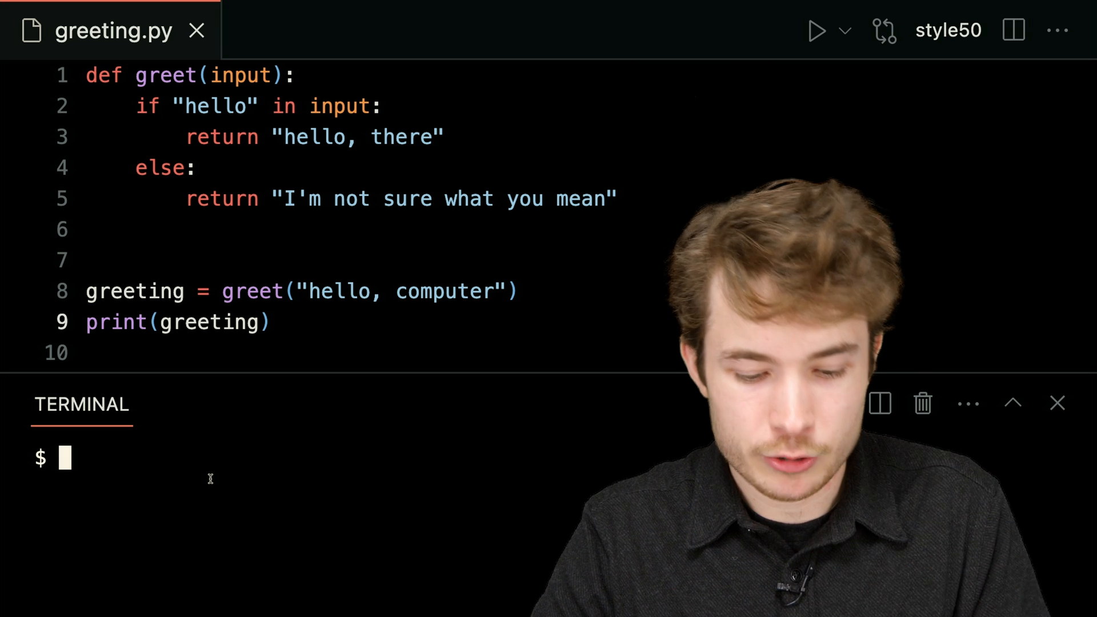
# Run greeting.py with "how's the weather?" for the fallback reply, then restore the hello argument.
pyautogui.write('python greeting.py')
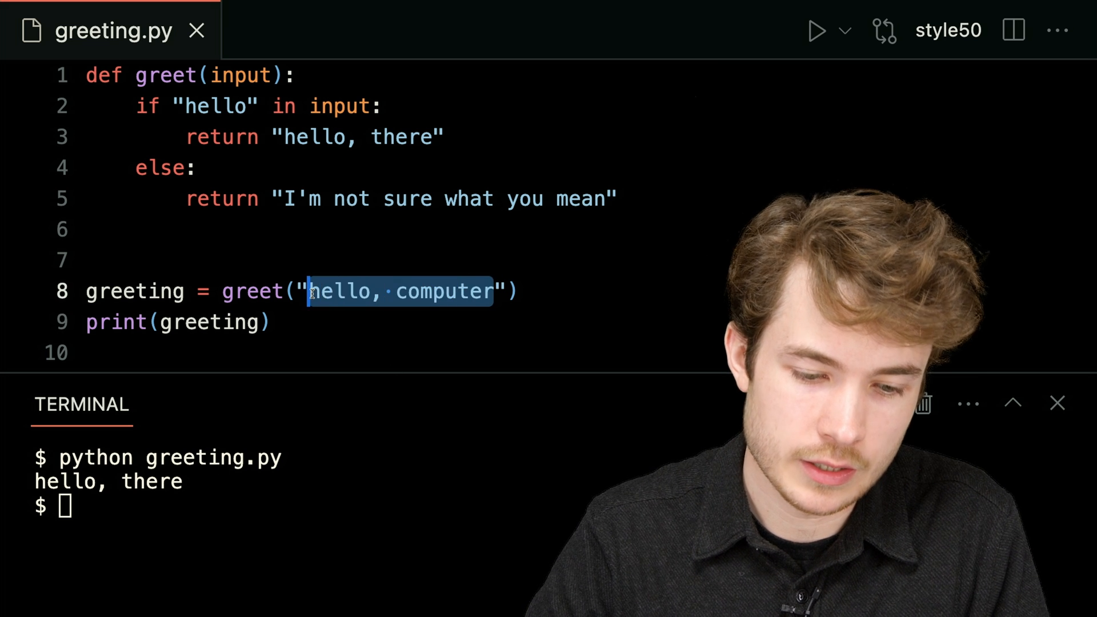
pyautogui.write("how's the weathe")
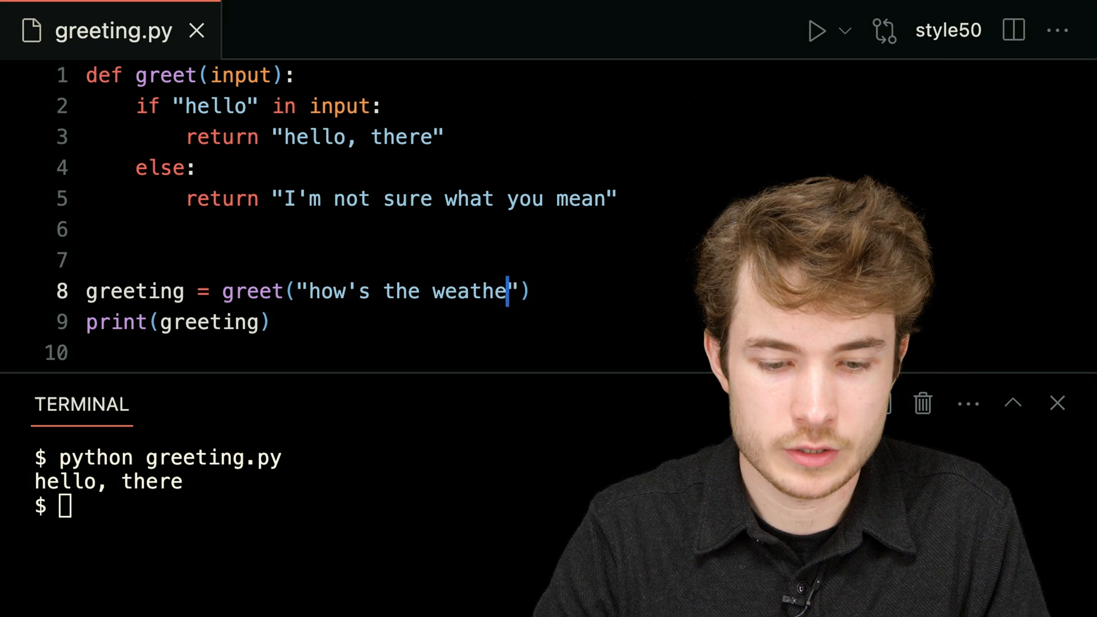
pyautogui.write('r?')
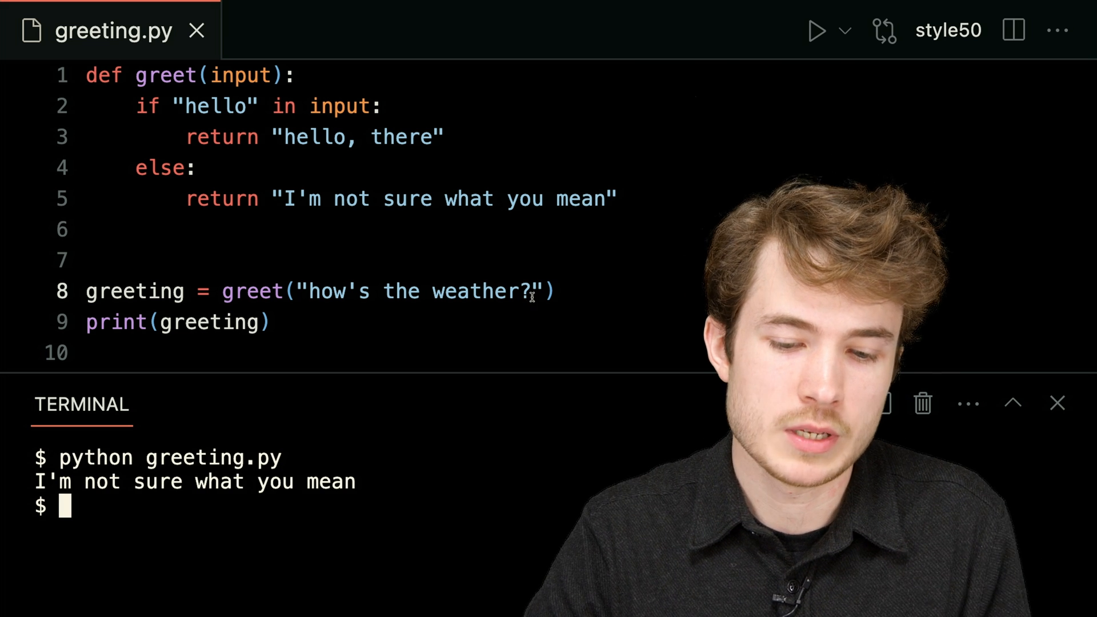
pyautogui.write('hello,')
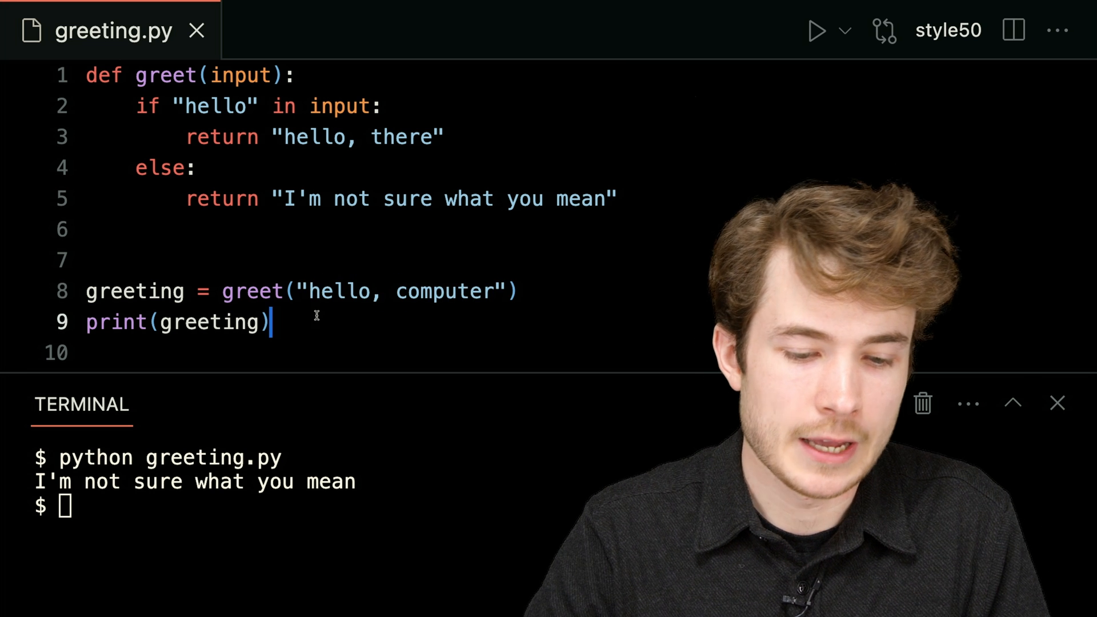
pyautogui.doubleClick(208, 323)
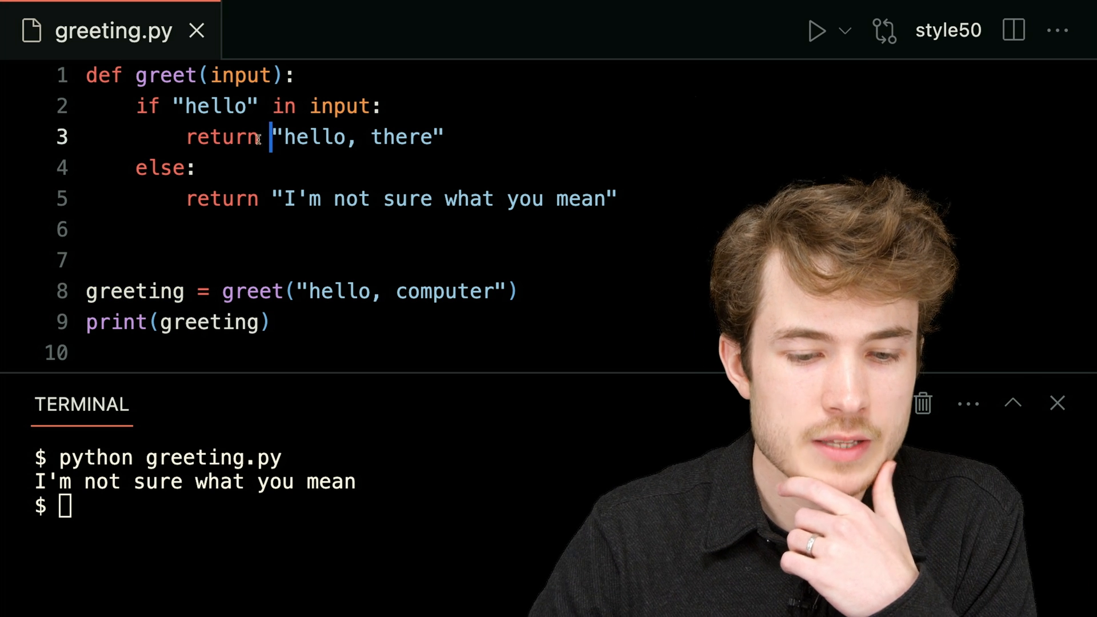
# Try print(...) in both branches, revert to return, and remove the print(greeting) line.
pyautogui.write('print()')
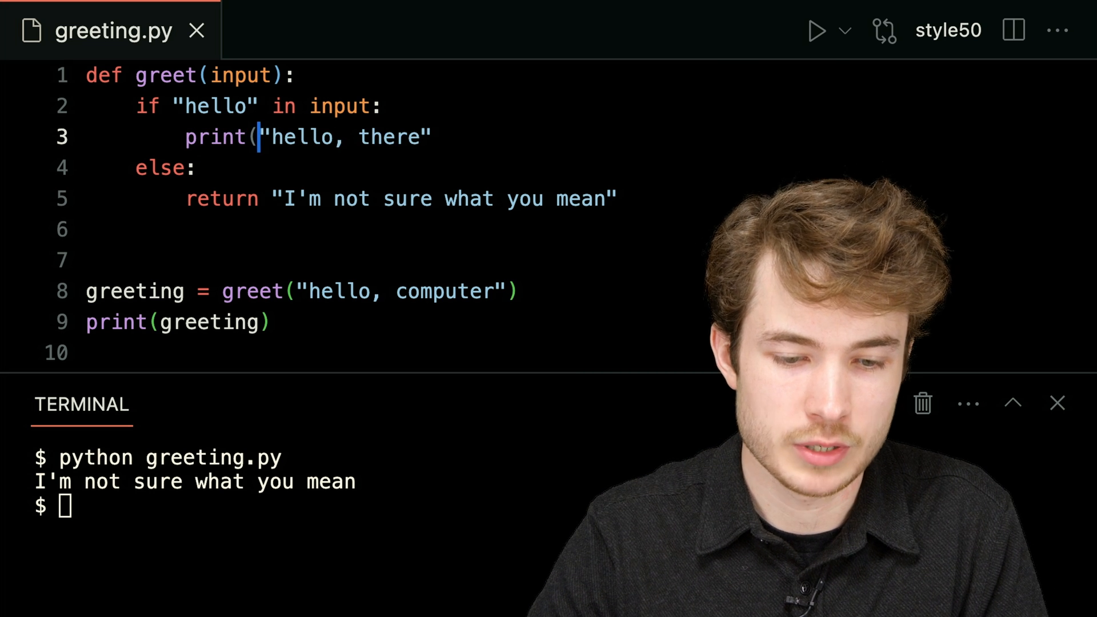
pyautogui.doubleClick(221, 199)
pyautogui.write('print(')
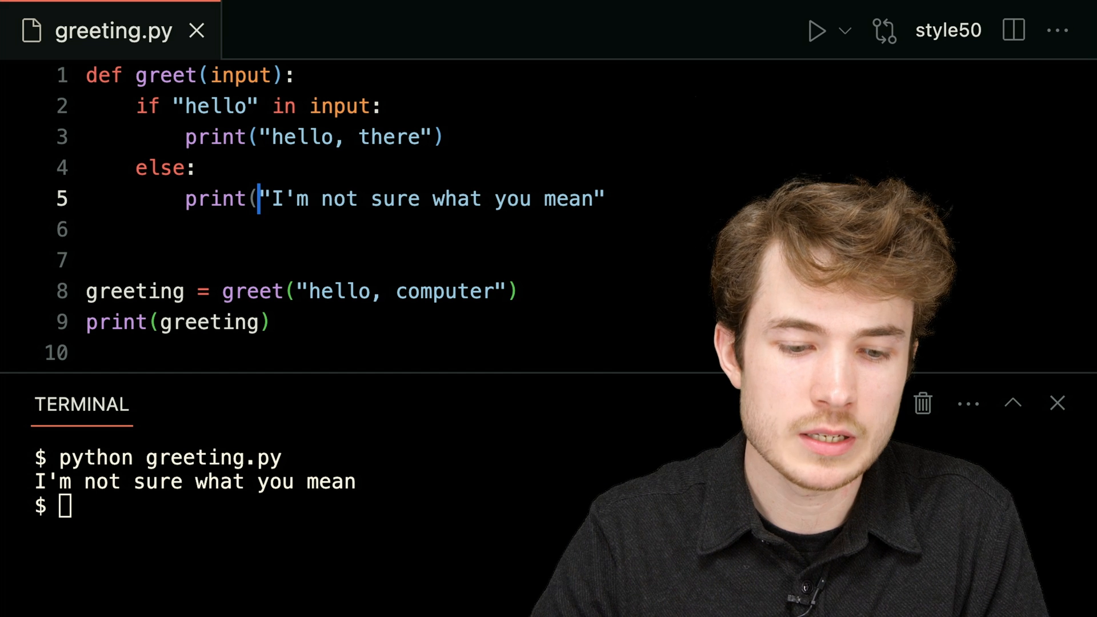
pyautogui.write(')')
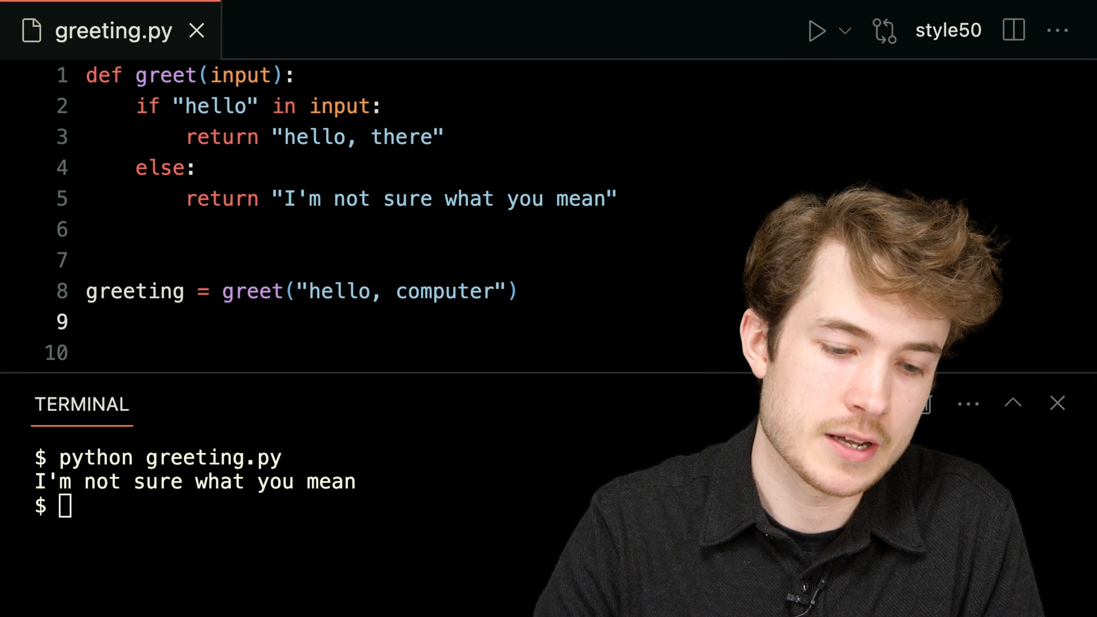
# Print "Hm, " + greeting and run greeting.py to show Hm, hello, there.
pyautogui.write('print(g')
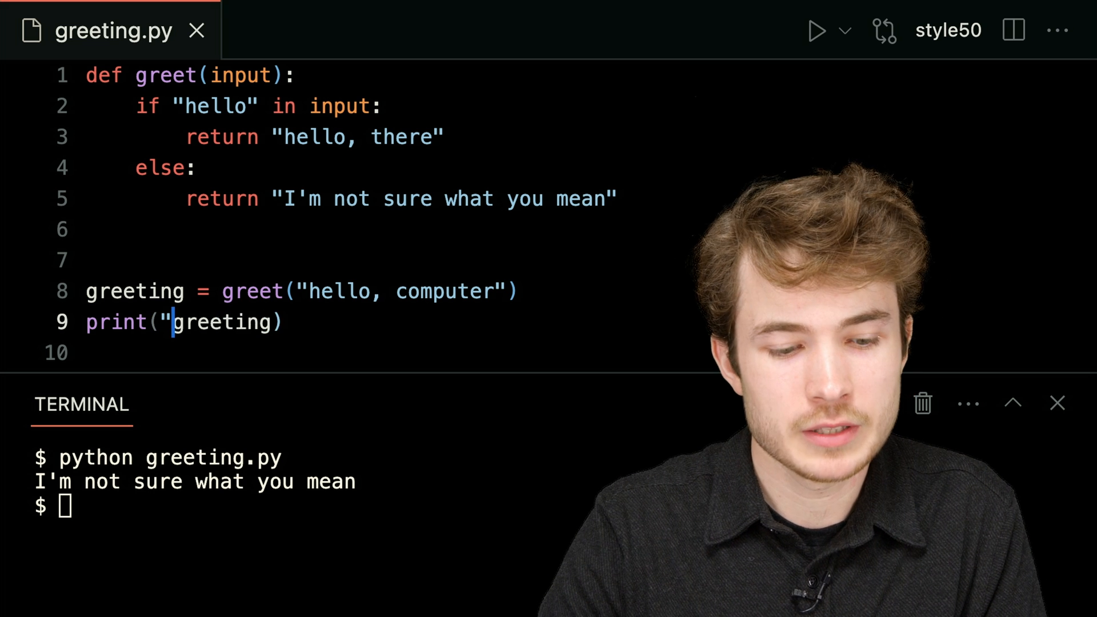
pyautogui.write('Hm, " +')
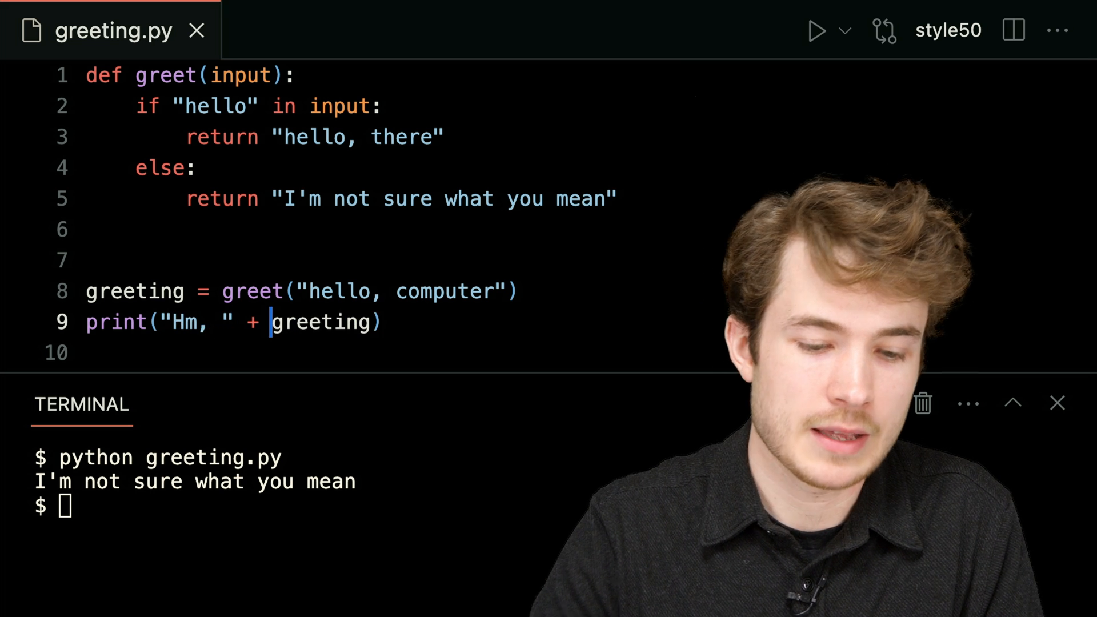
pyautogui.click(220, 323)
pyautogui.write('pyth')
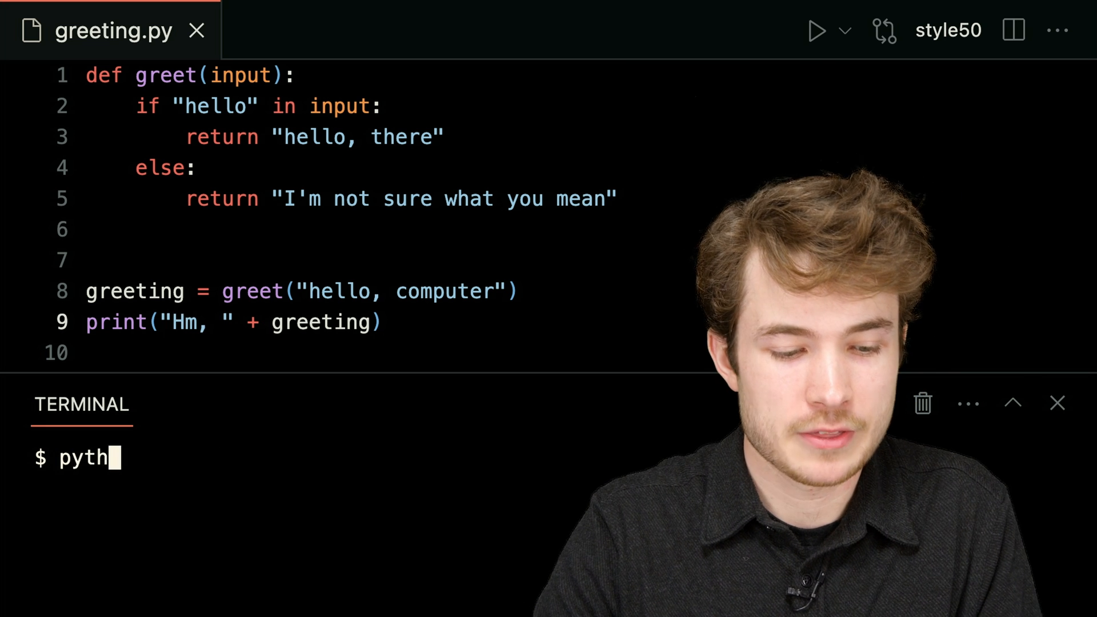
pyautogui.write('on greeting.py')
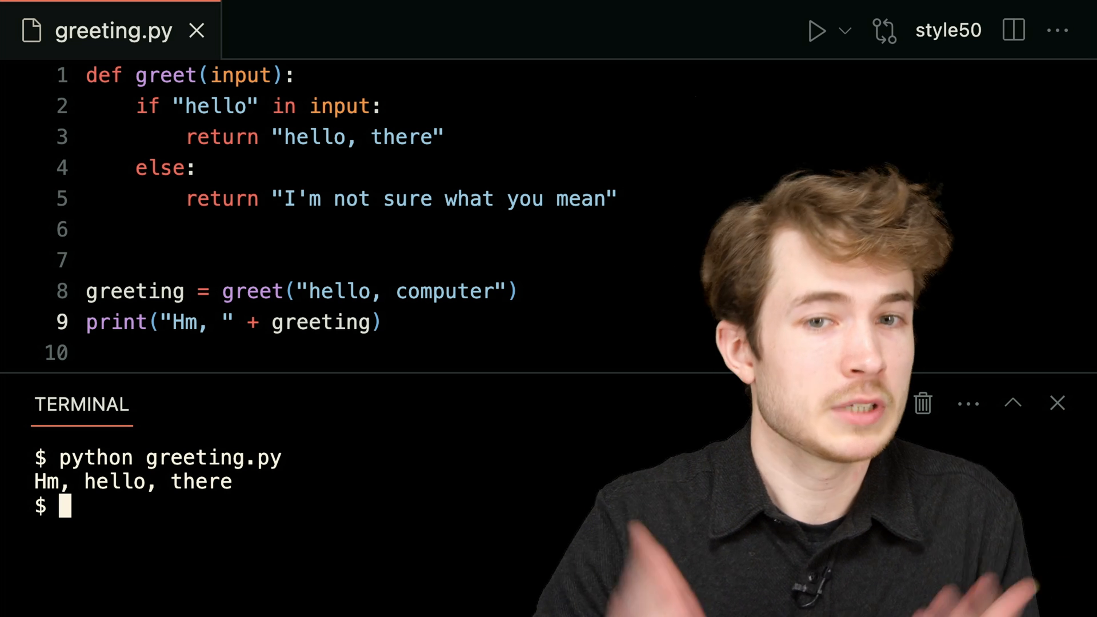
# Change the greet argument to "how's the weather?" to test the fallback.
pyautogui.moveTo(335, 291); pyautogui.dragTo(492, 291)
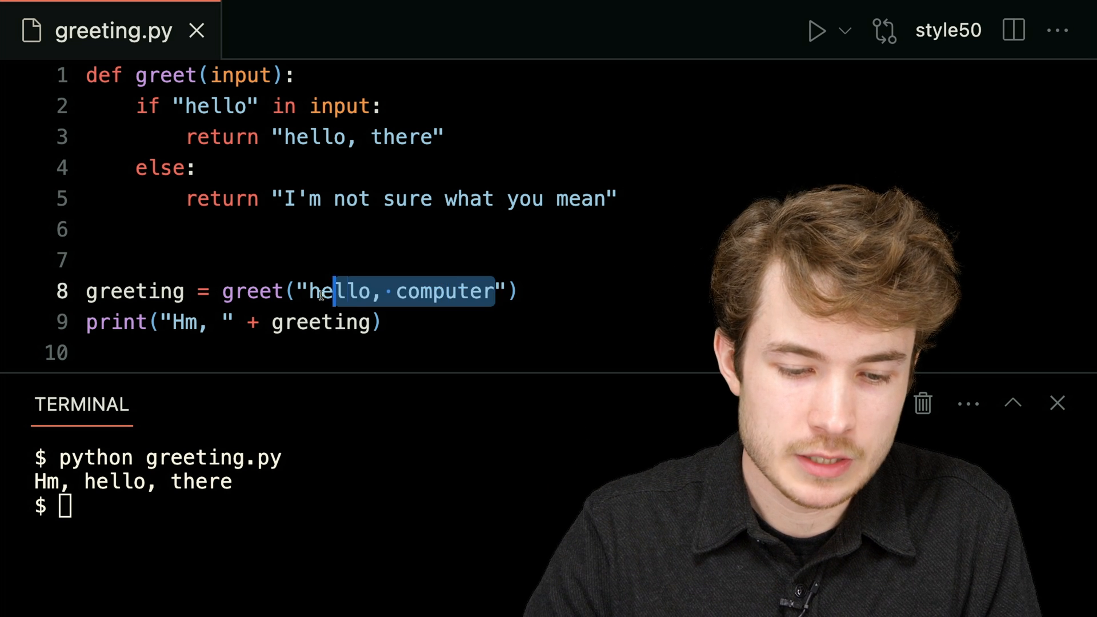
pyautogui.write("how's the weather")
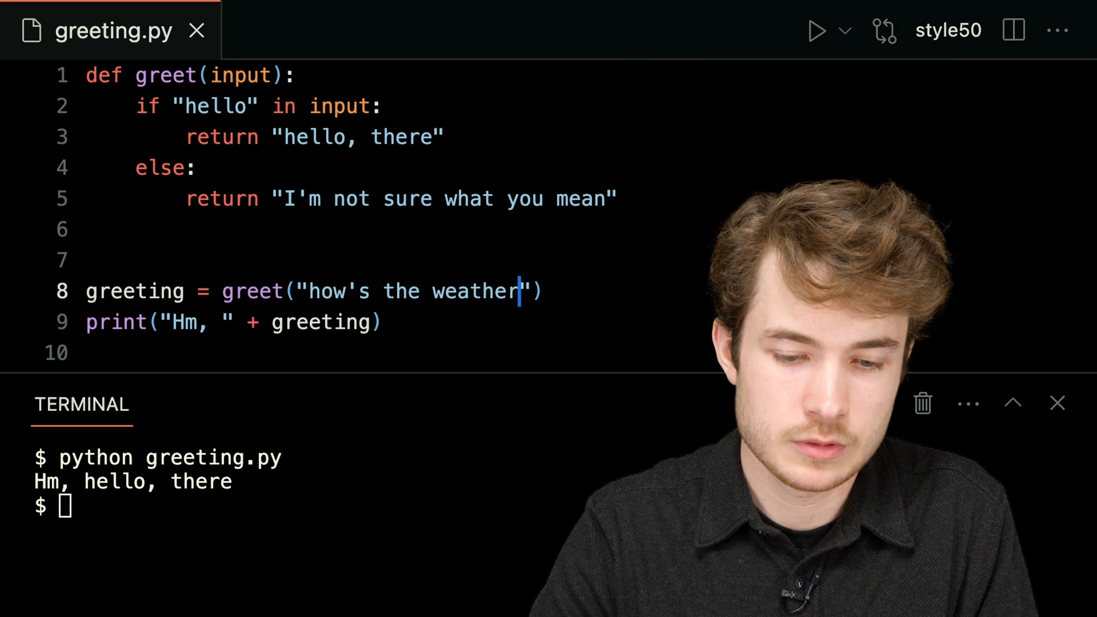
pyautogui.write('?')
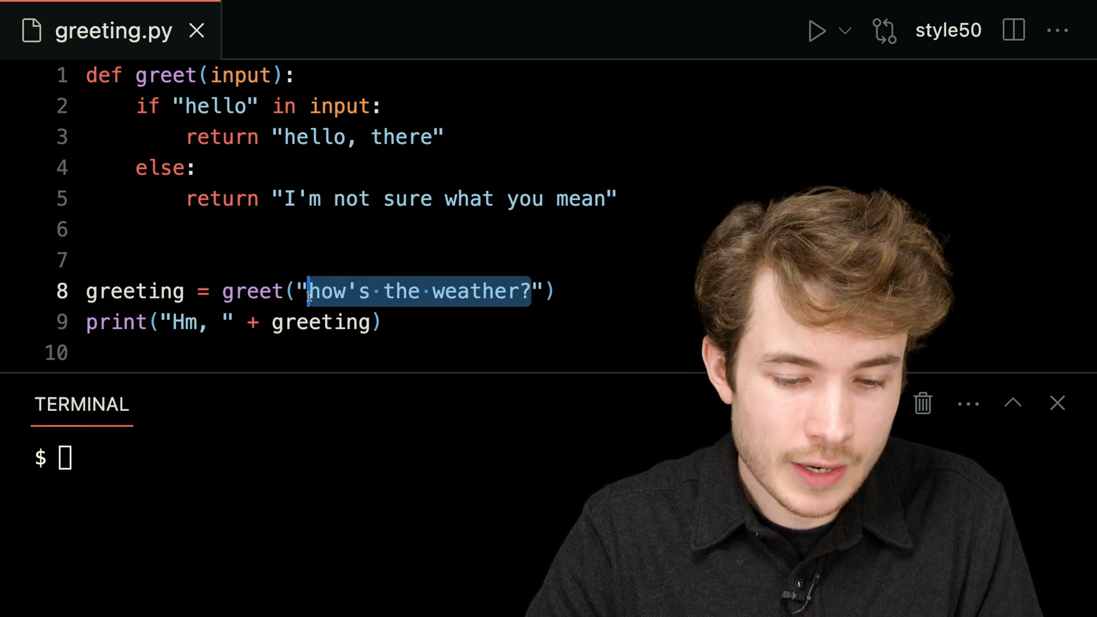
# Restore "hello, computer", print greeting + " CarteR" and run greeting.py.
pyautogui.write('hello, compu')
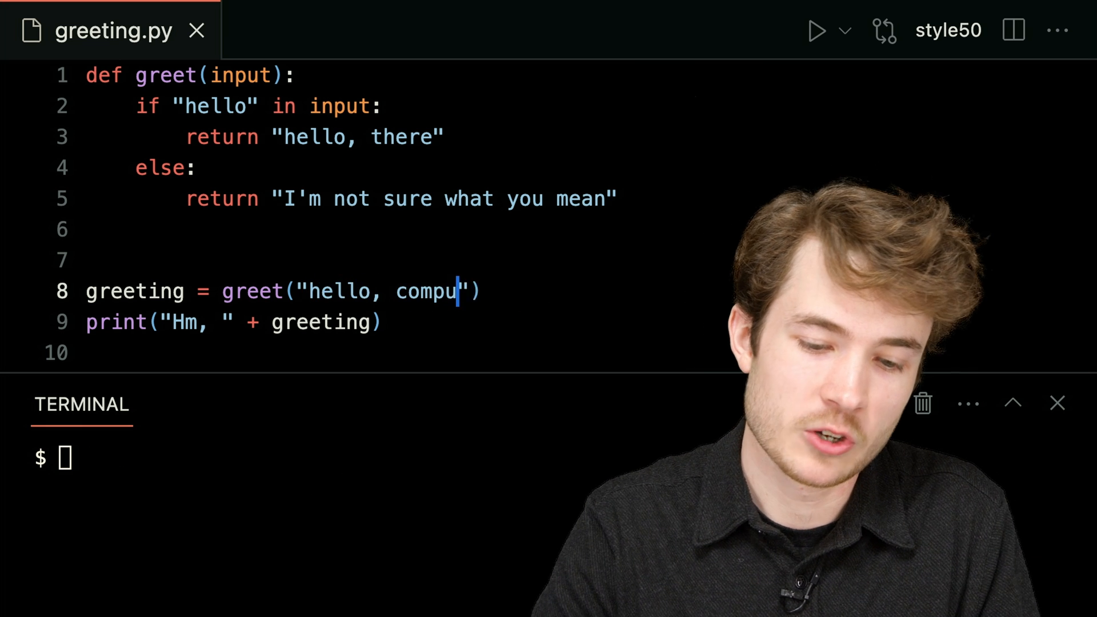
pyautogui.write('ter')
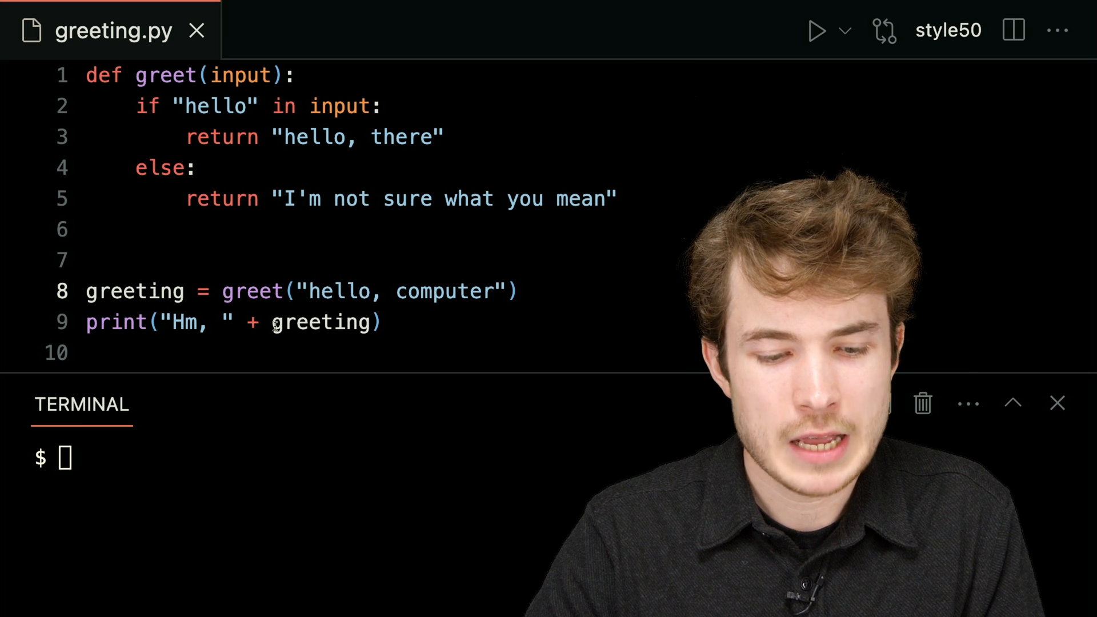
pyautogui.press('Backspace')
pyautogui.write(' + ')
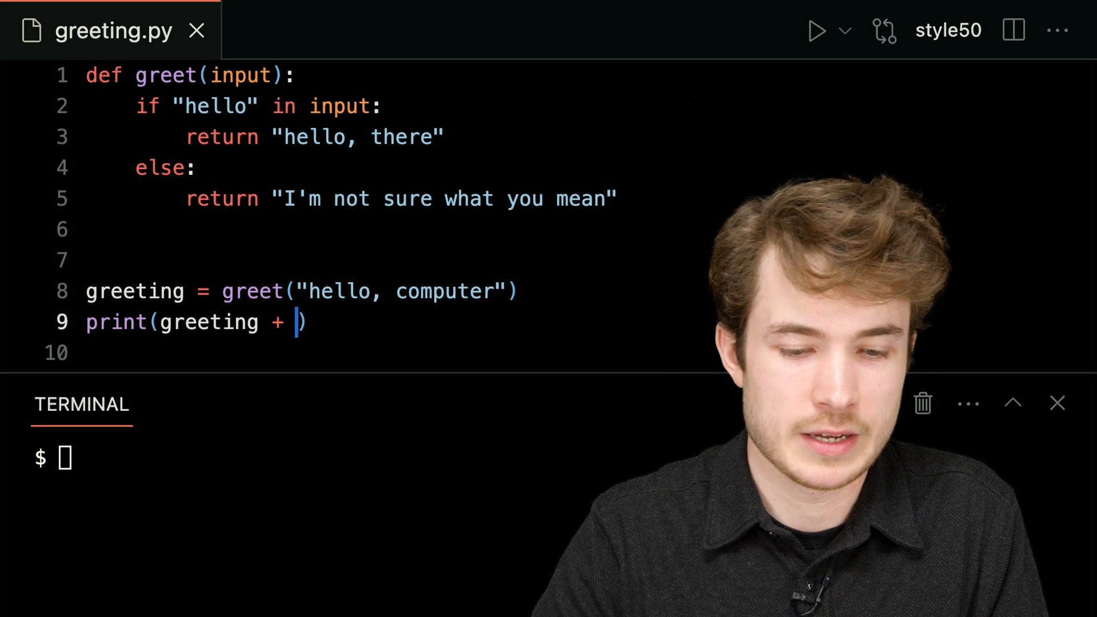
pyautogui.write('" CarteR')
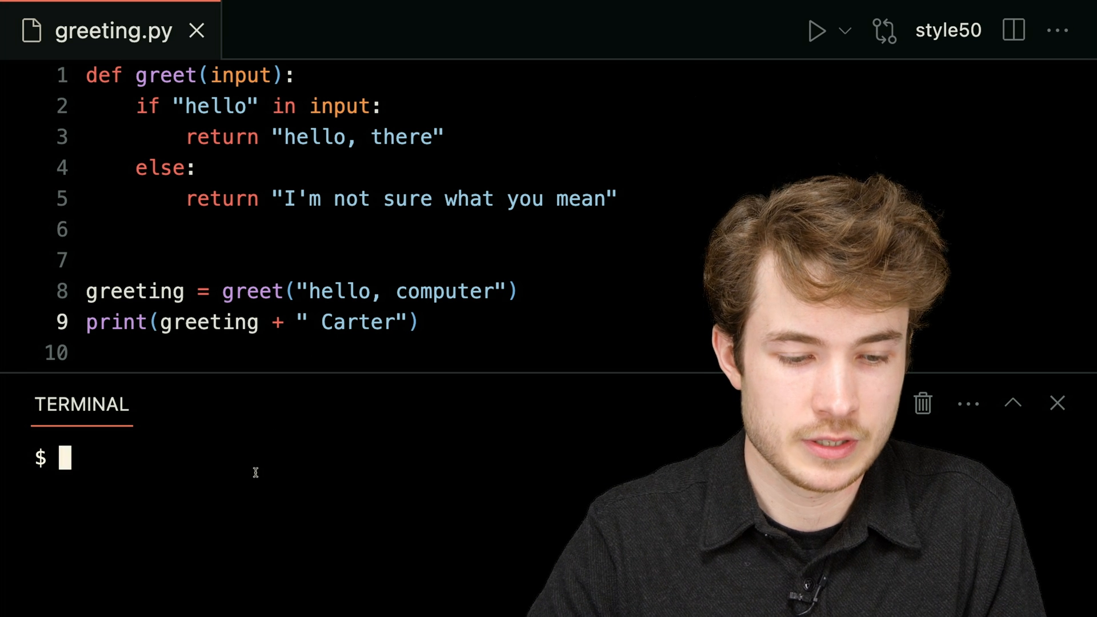
pyautogui.write('python greeting.py')
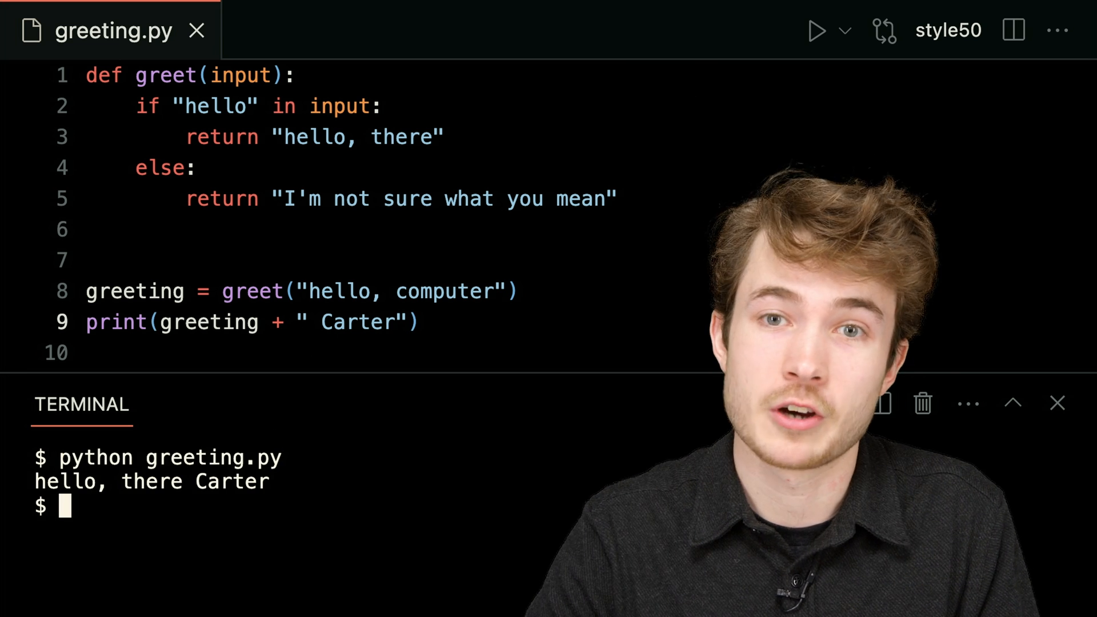
# Rerun with the appended name as Rongxin, then change it to Carter.
pyautogui.doubleClick(357, 322)
pyautogui.write('David')
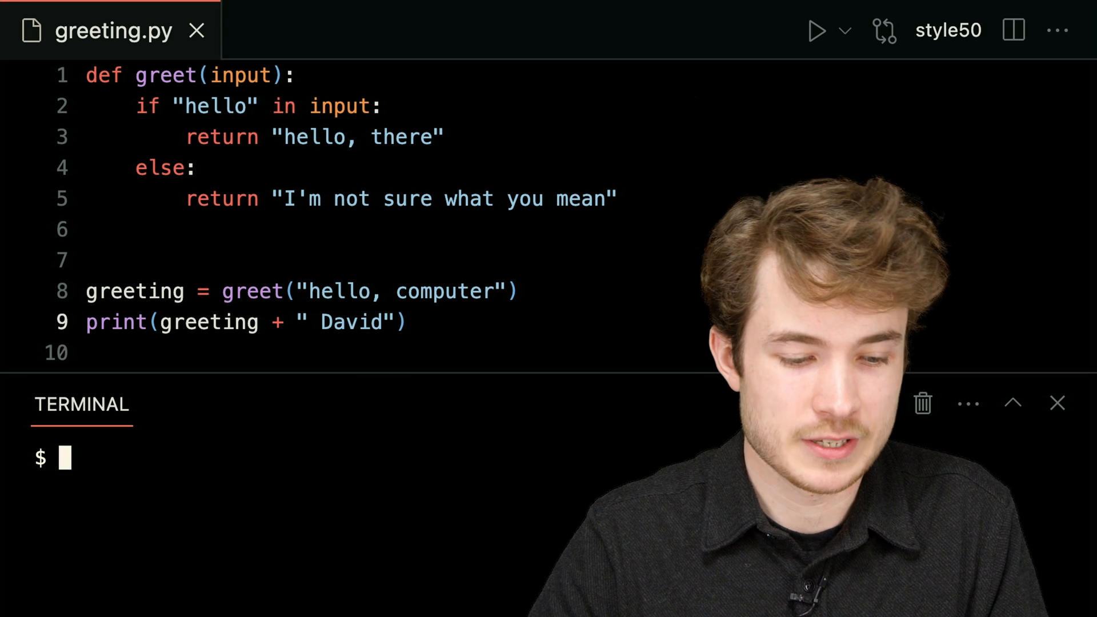
pyautogui.write('python greeting.py')
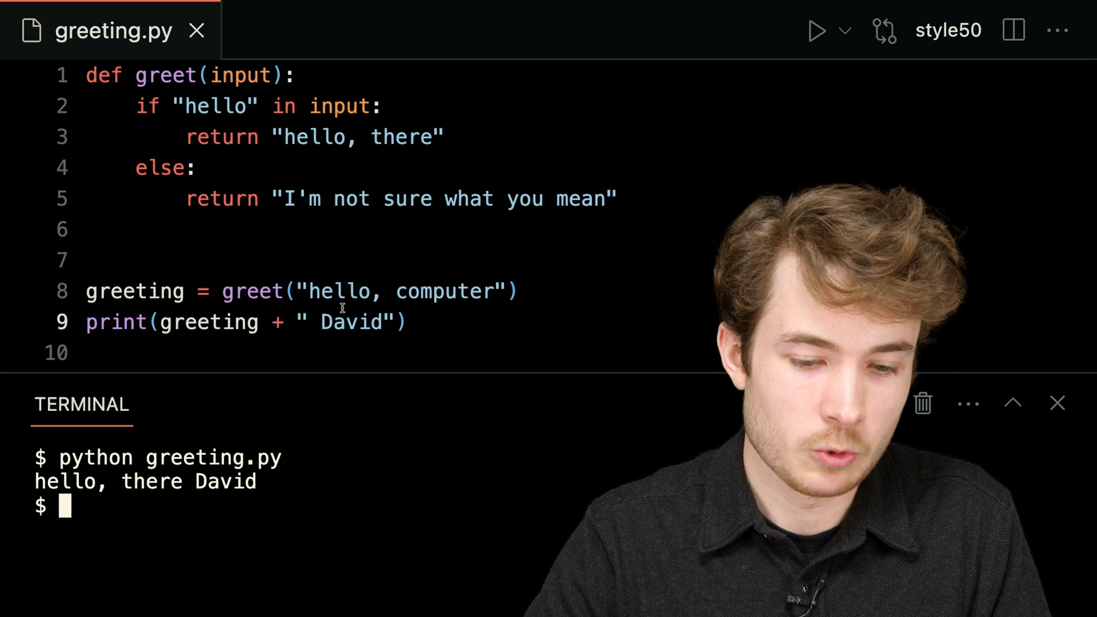
pyautogui.write('Rongxin')
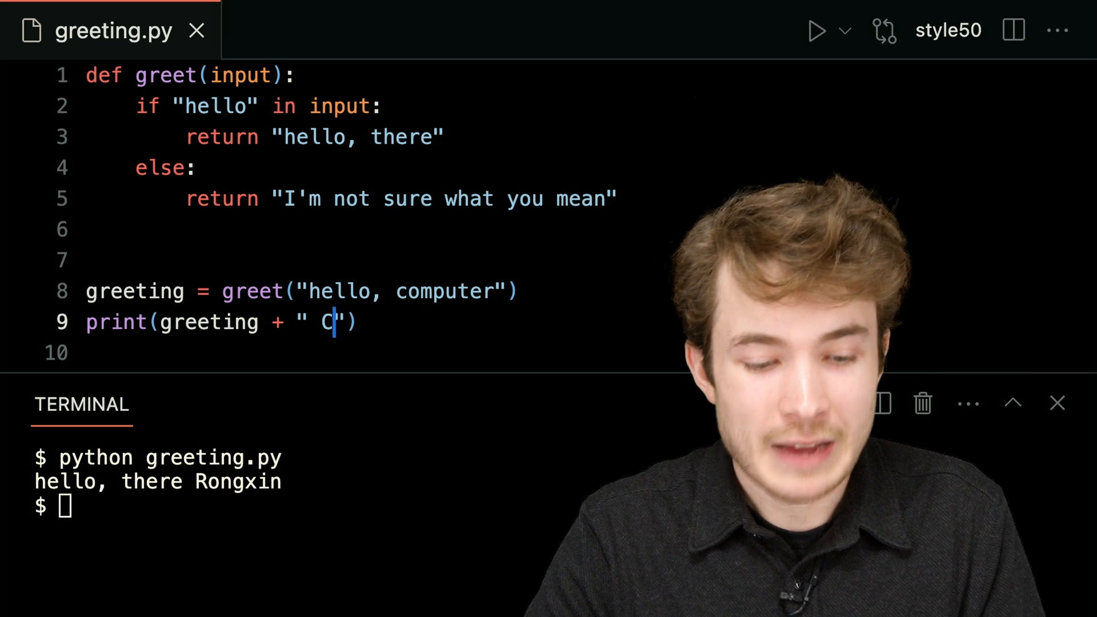
pyautogui.write('arter')
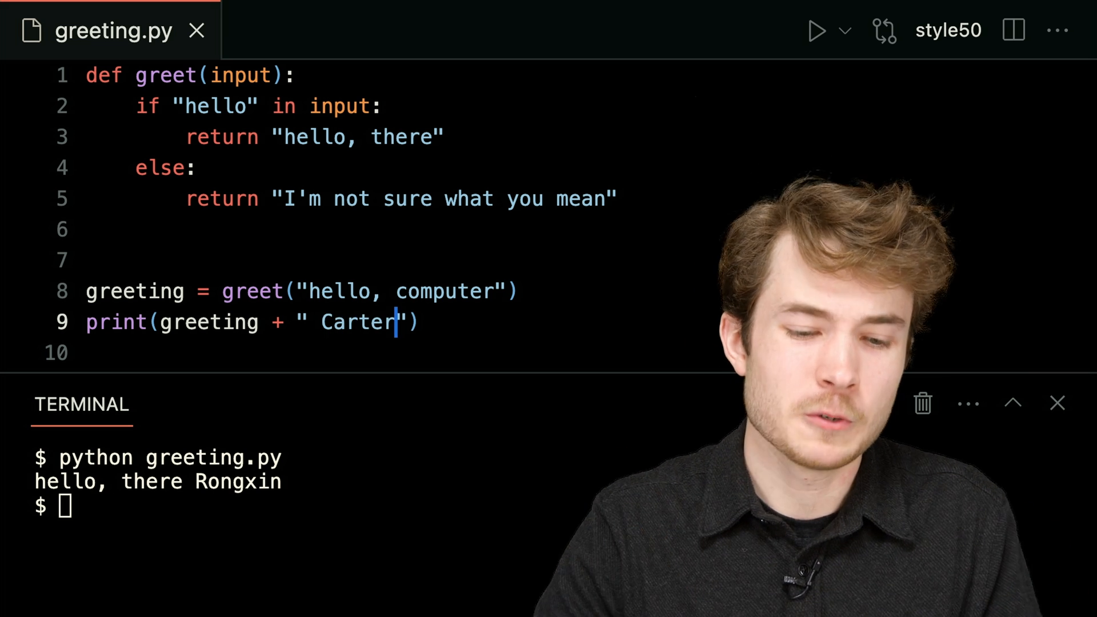